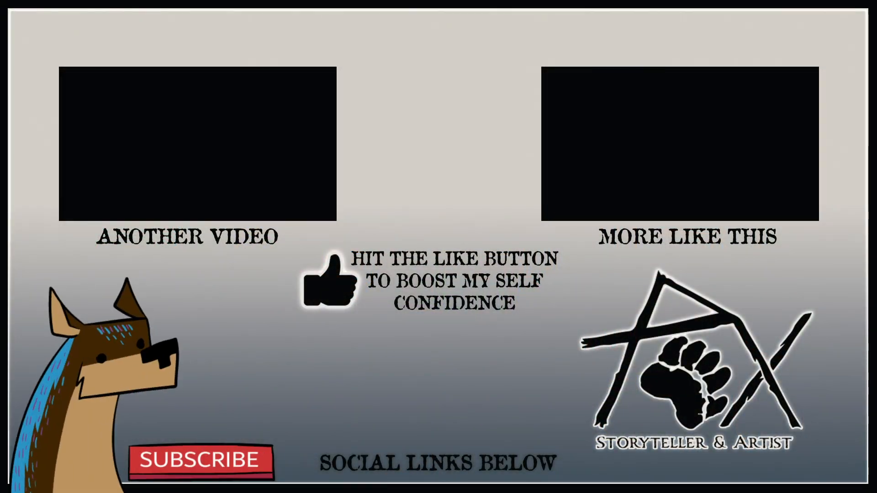
click(201, 460)
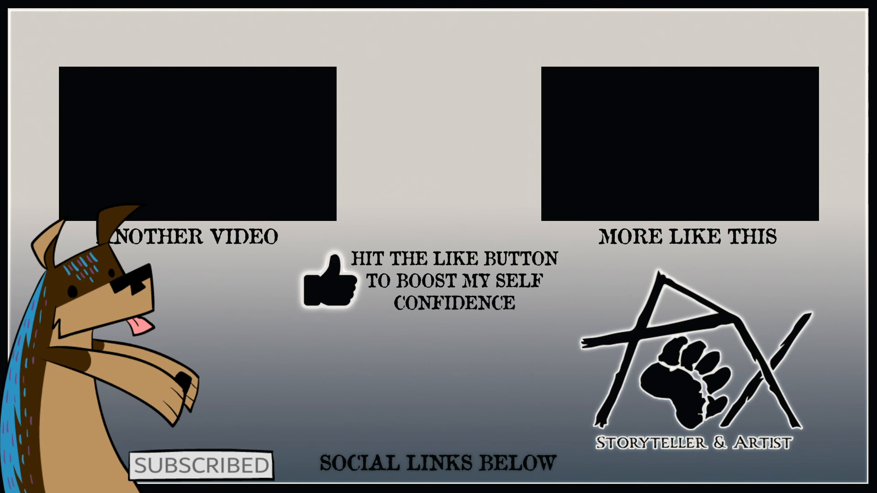